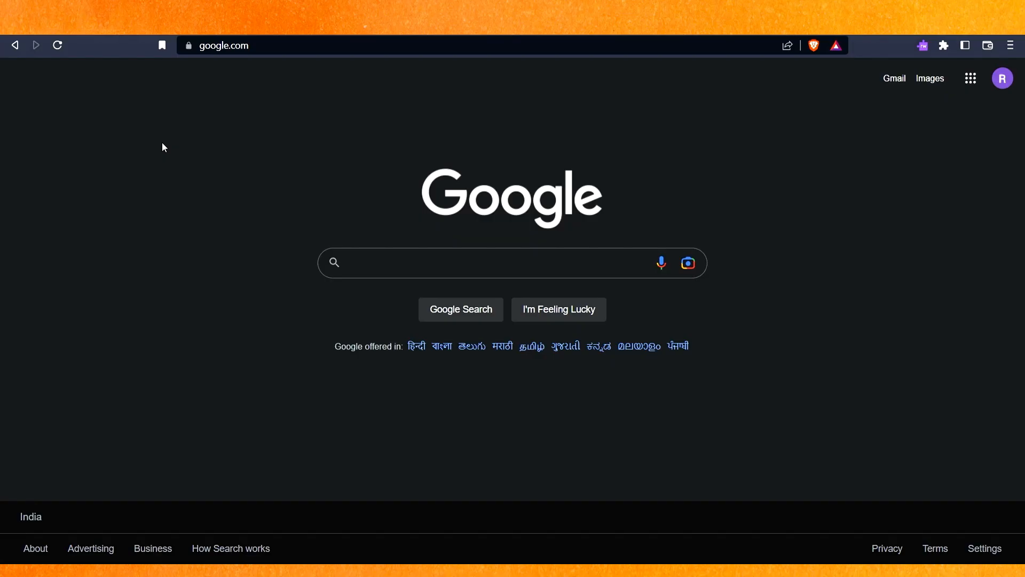
# Search Google for 'chrome web store' using the suggested query.
pyautogui.click(447, 263)
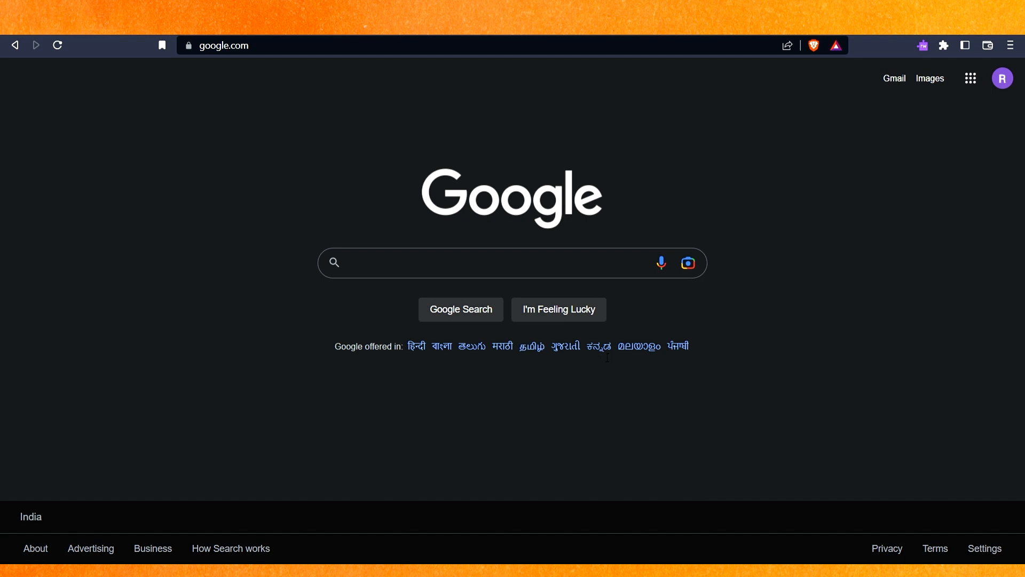
pyautogui.moveTo(966, 190)
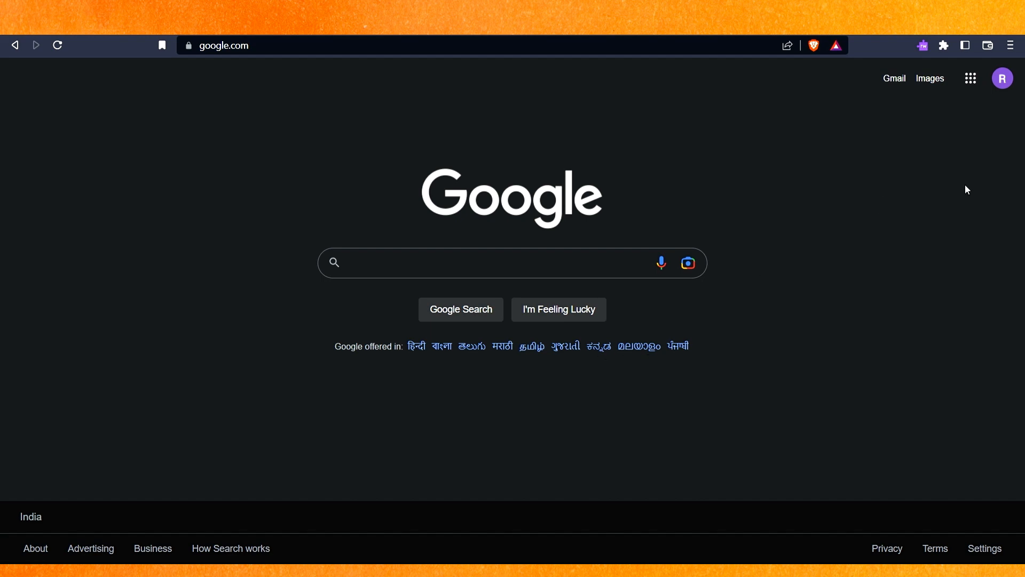
pyautogui.click(478, 263)
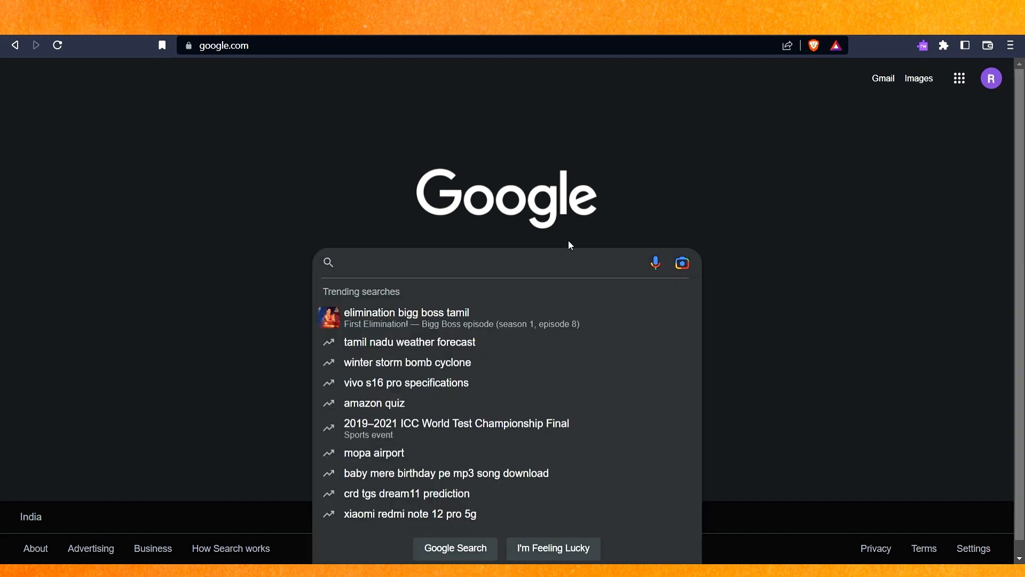
pyautogui.write('we')
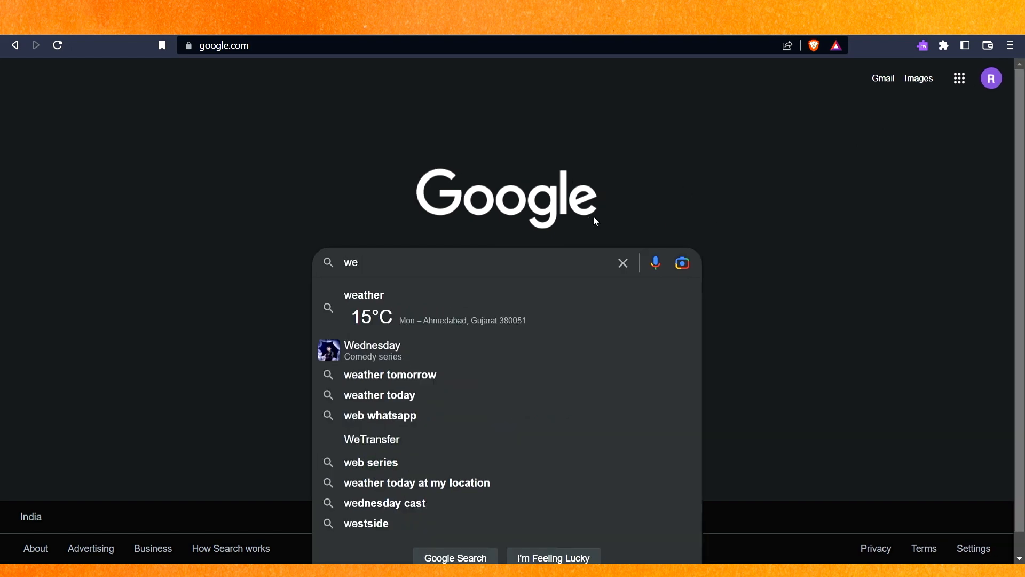
pyautogui.write('b')
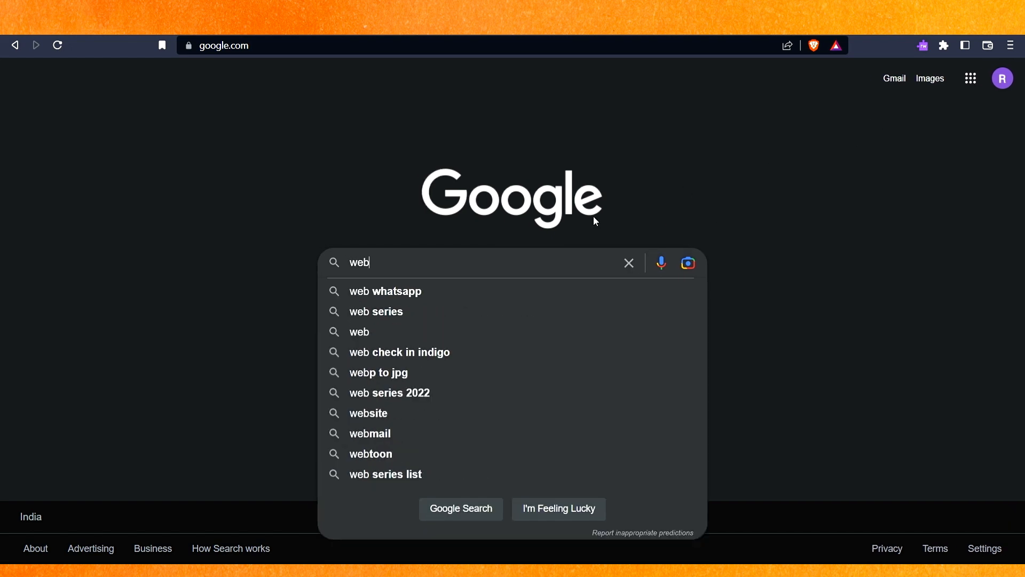
pyautogui.write('chrome')
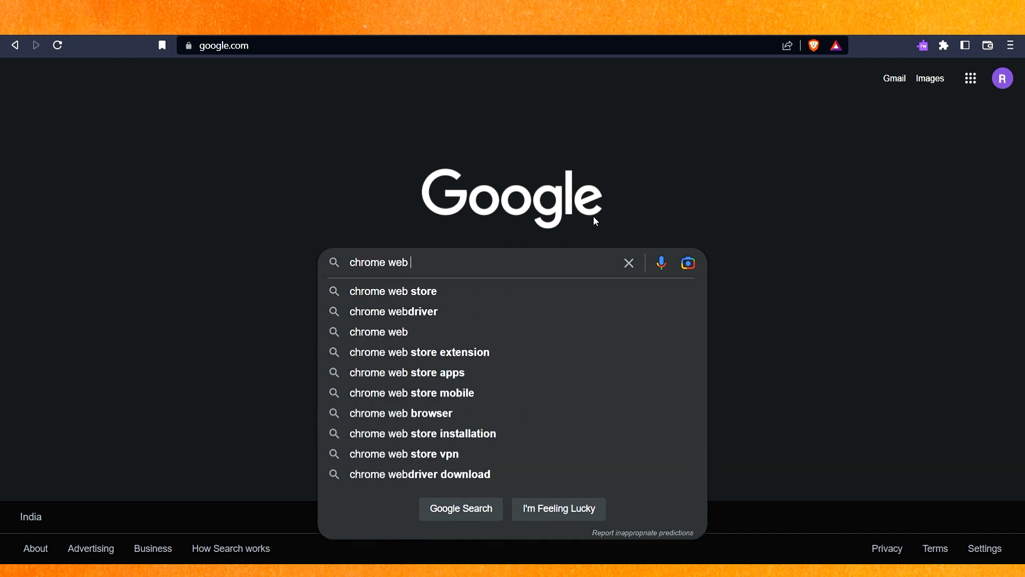
pyautogui.click(393, 290)
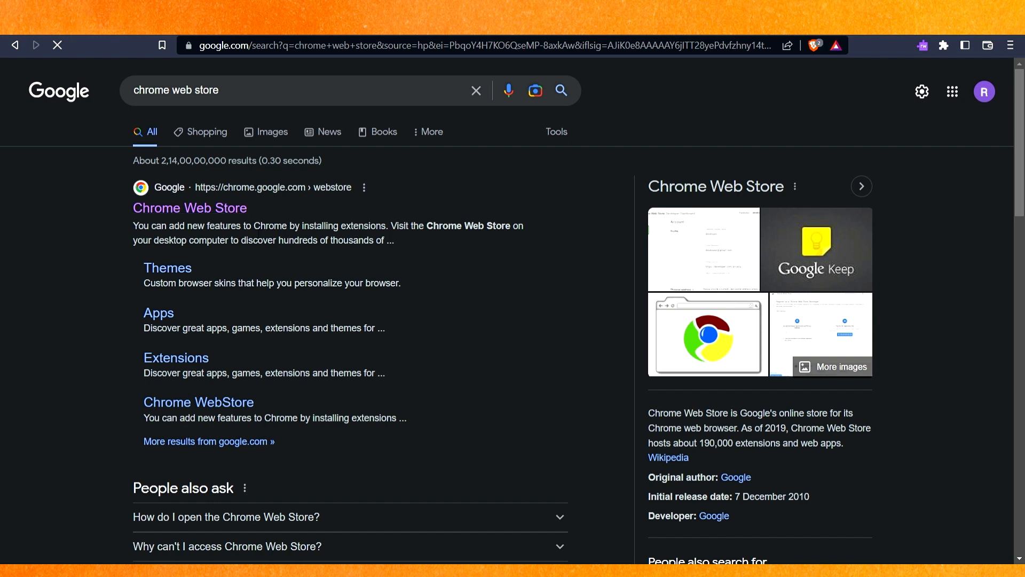
# Go to the Chrome Web Store result and start searching the store for a VPN extension.
pyautogui.click(190, 207)
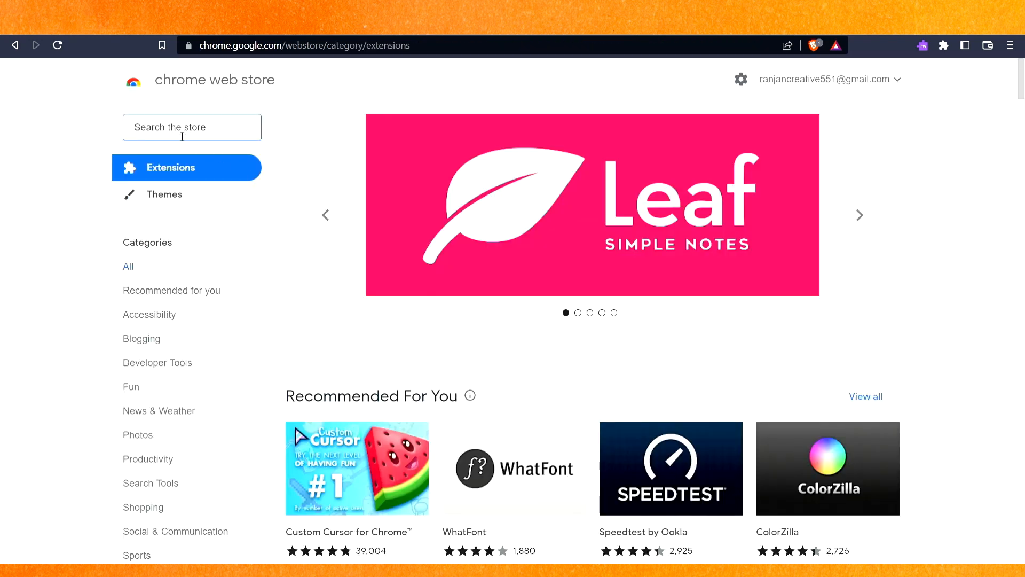
pyautogui.write('v')
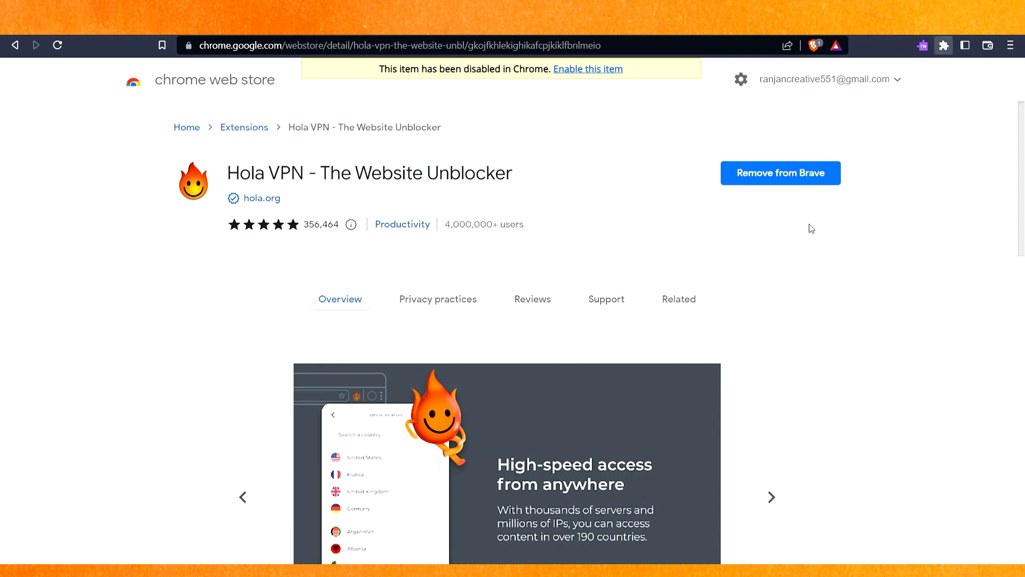
pyautogui.moveTo(808, 176)
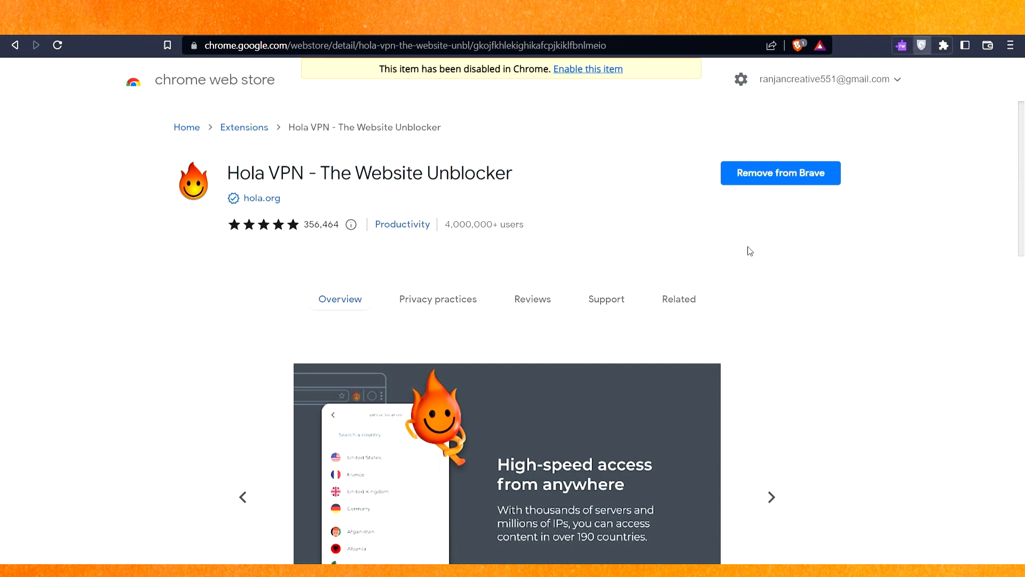
pyautogui.moveTo(795, 246)
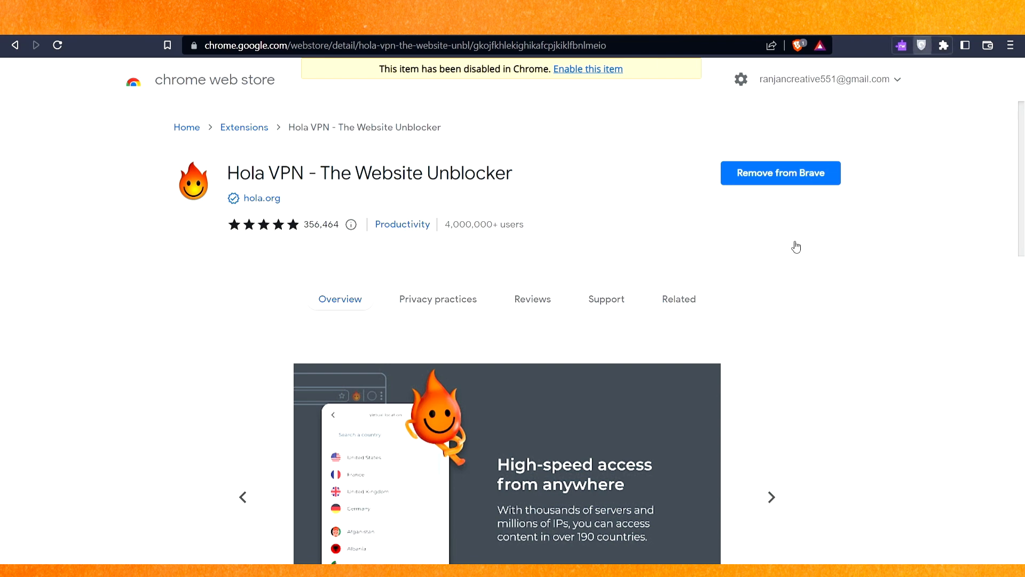
pyautogui.moveTo(773, 279)
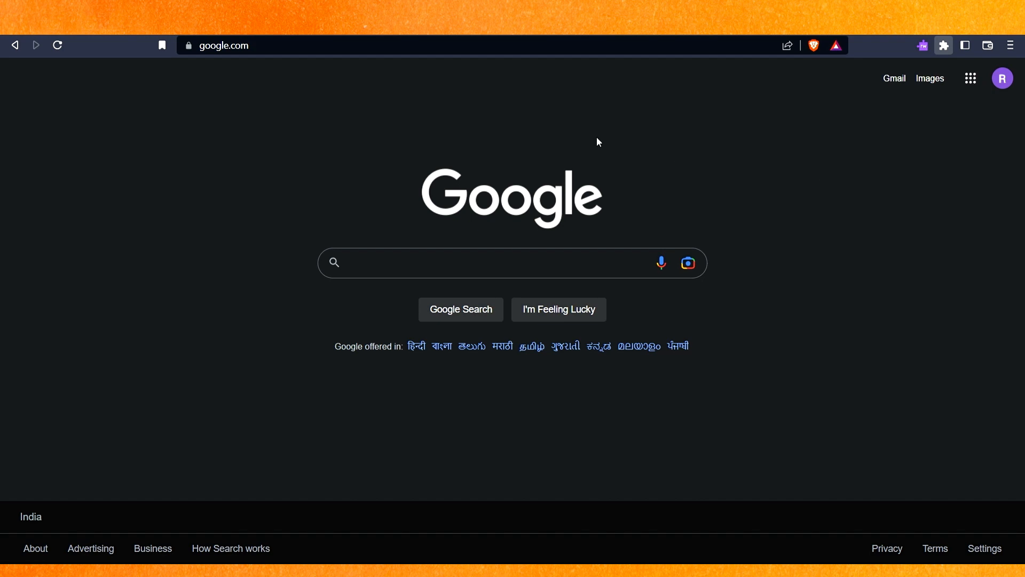
# Search Google for 'roblox' and go to the Roblox site's Home page of game listings.
pyautogui.write('roblox')
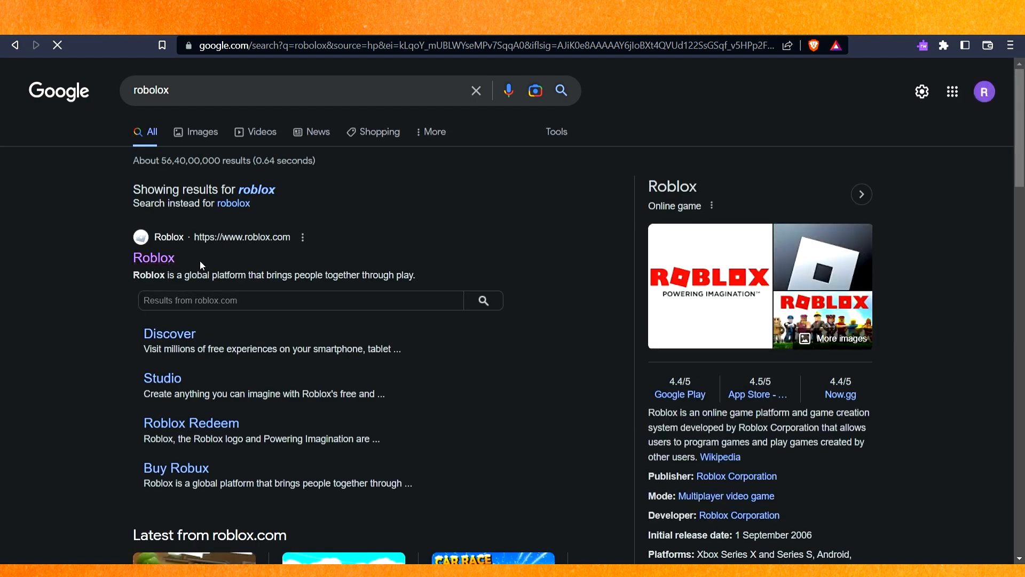
pyautogui.click(153, 257)
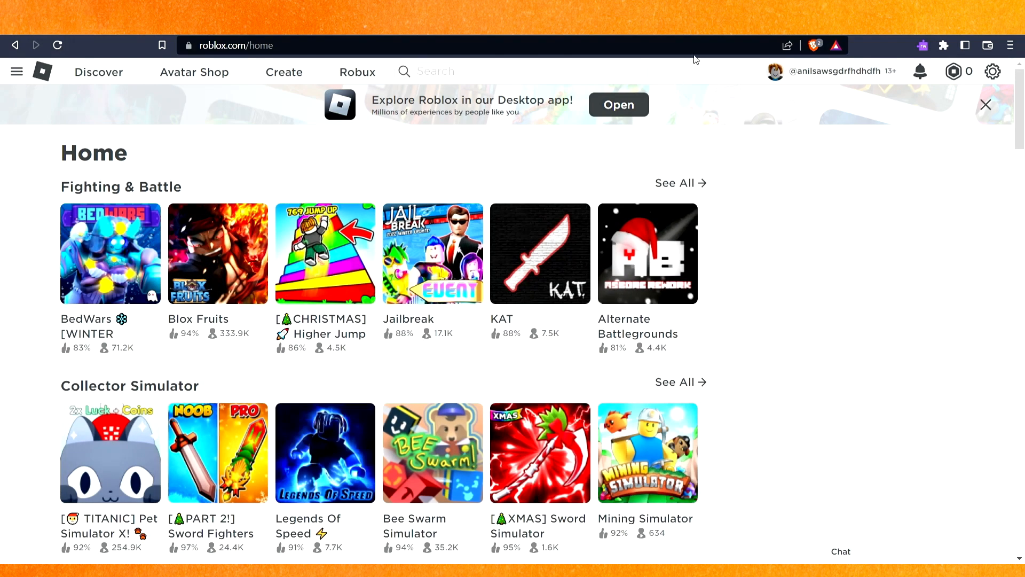
pyautogui.moveTo(970, 472)
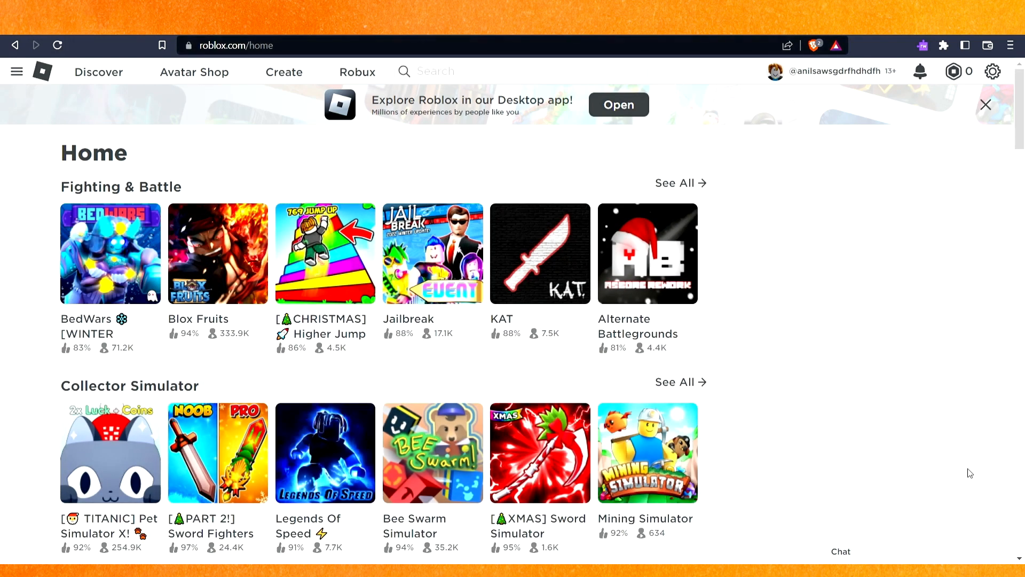
pyautogui.moveTo(368, 91)
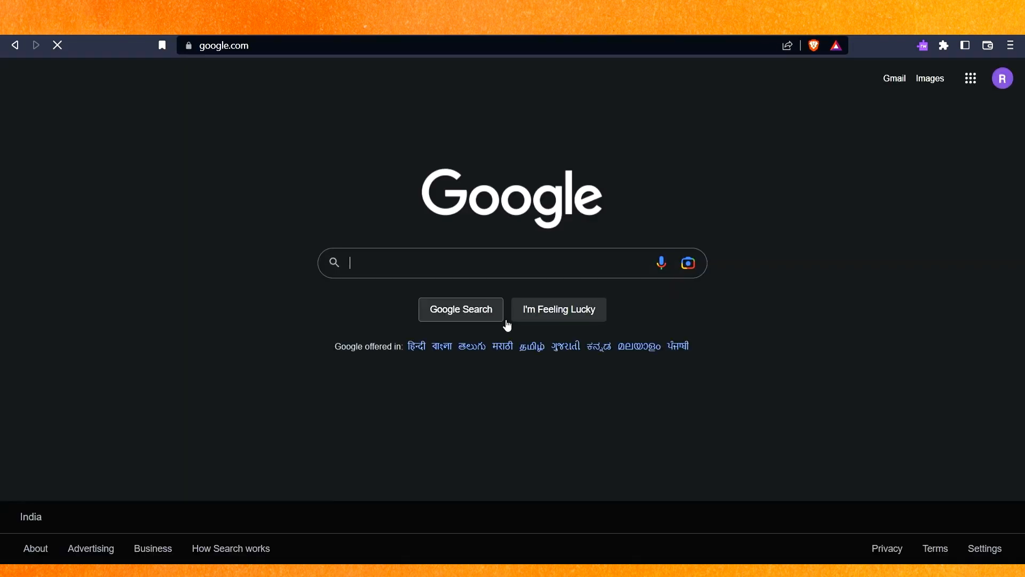
# Search Google for 'unblock websites' and go to the unblock-websites.com proxy result.
pyautogui.write('unblock websites')
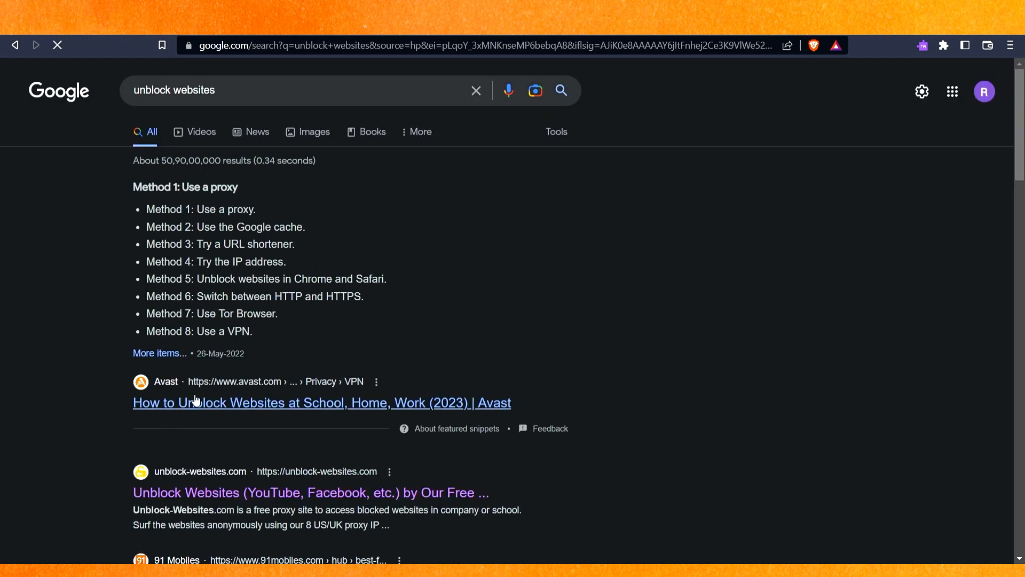
pyautogui.scroll(-3)
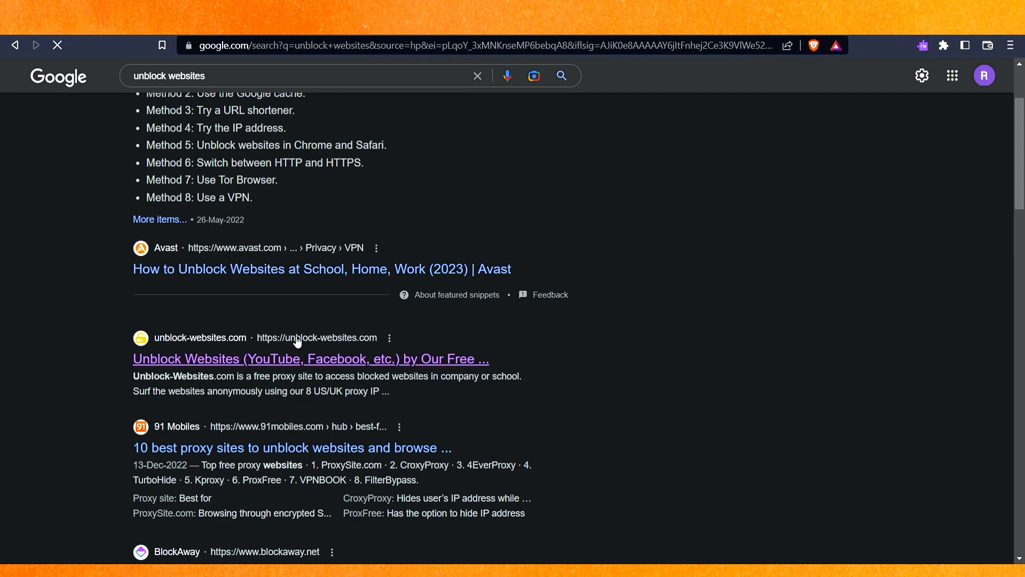
pyautogui.click(311, 358)
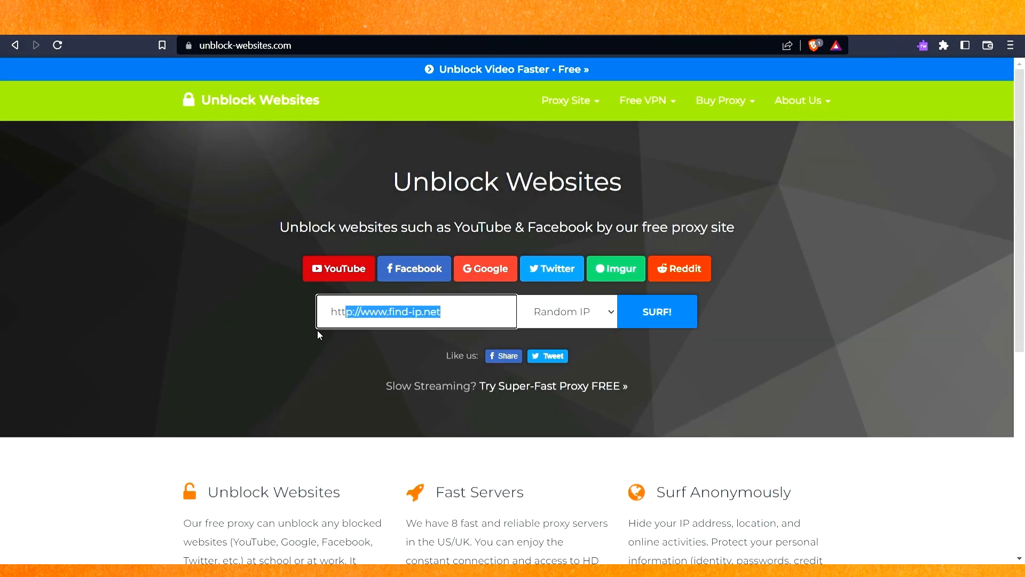
pyautogui.write('roblox.com/home')
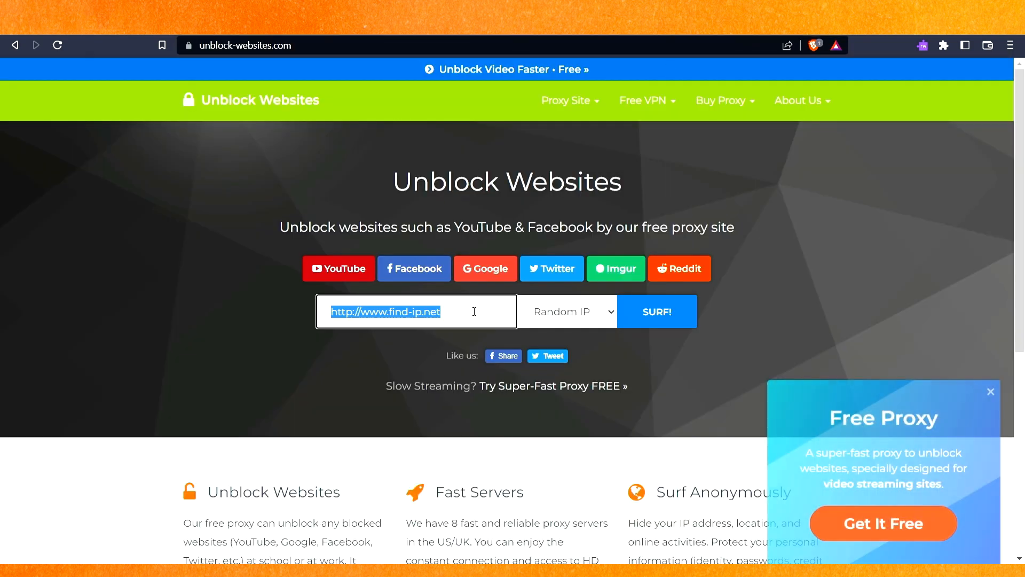
pyautogui.write('https://www.roblox.com/')
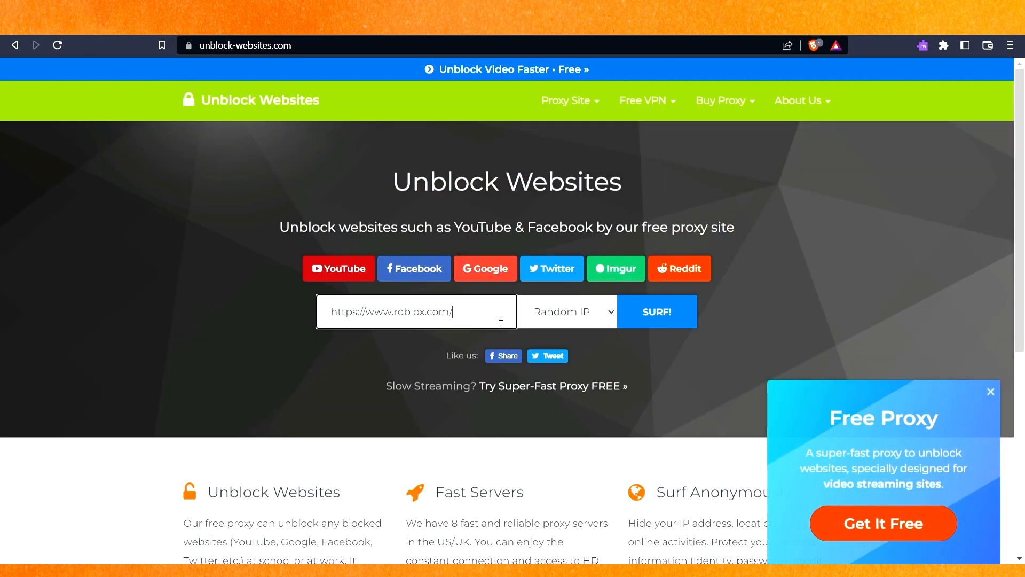
pyautogui.click(657, 311)
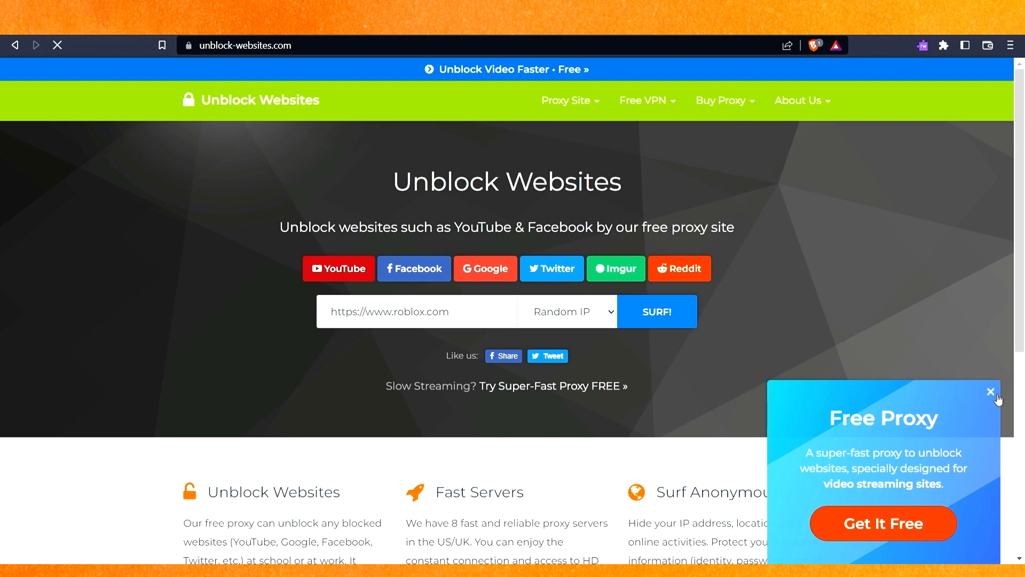
pyautogui.click(991, 391)
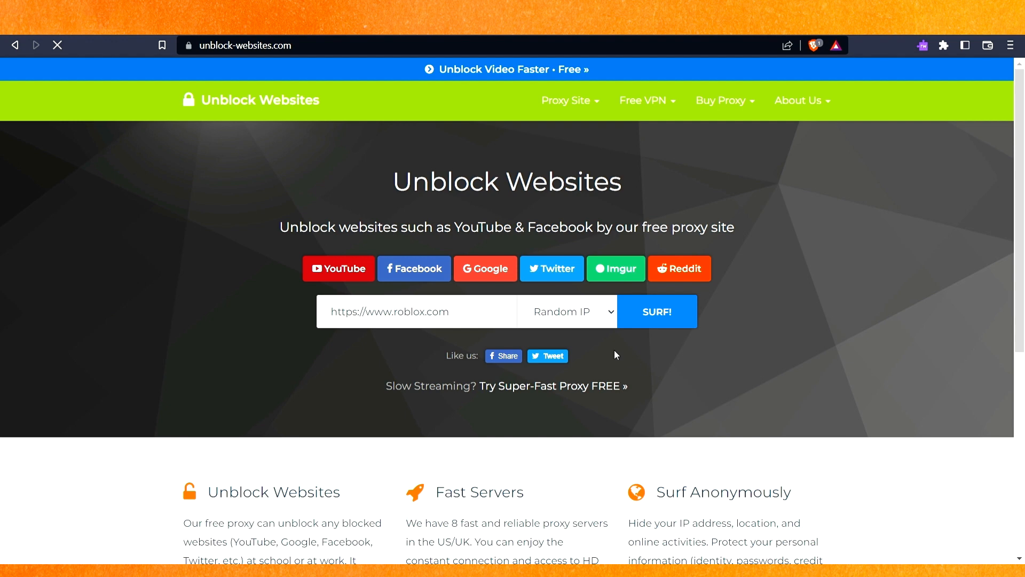
pyautogui.click(658, 312)
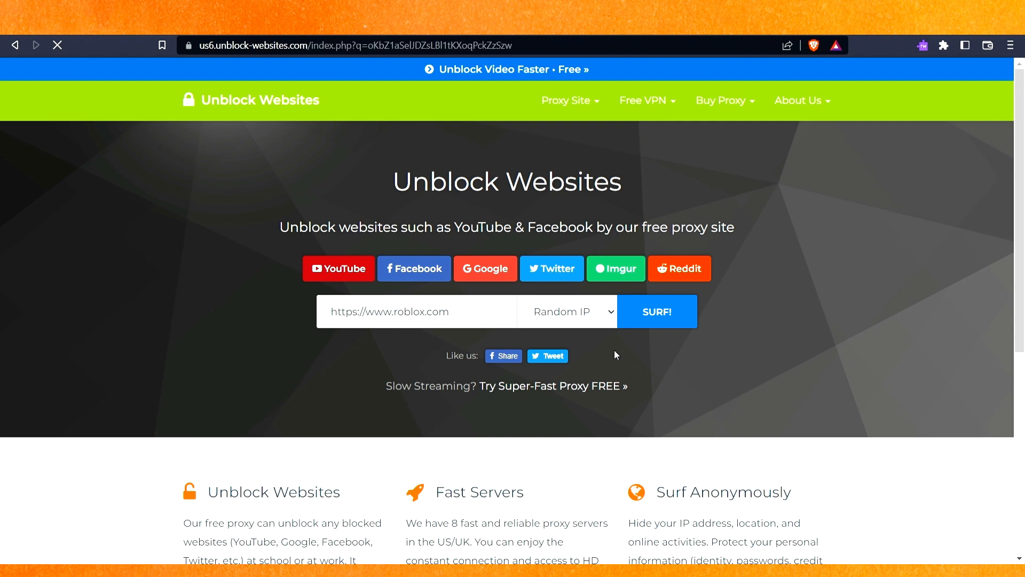
pyautogui.moveTo(751, 34)
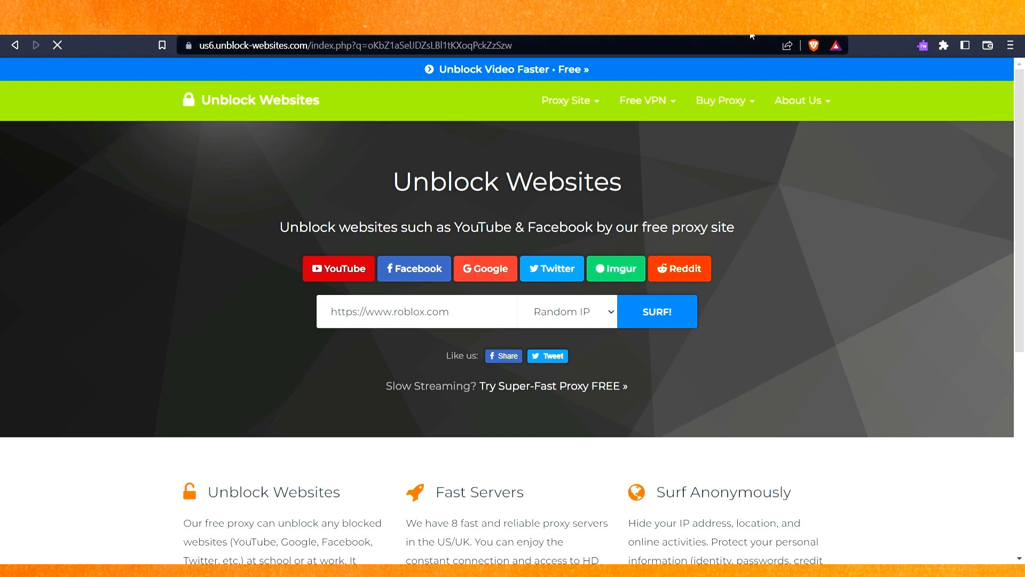
# Let the proxied roblox.com/home page load to the signed-in Roblox Home page.
pyautogui.click(658, 311)
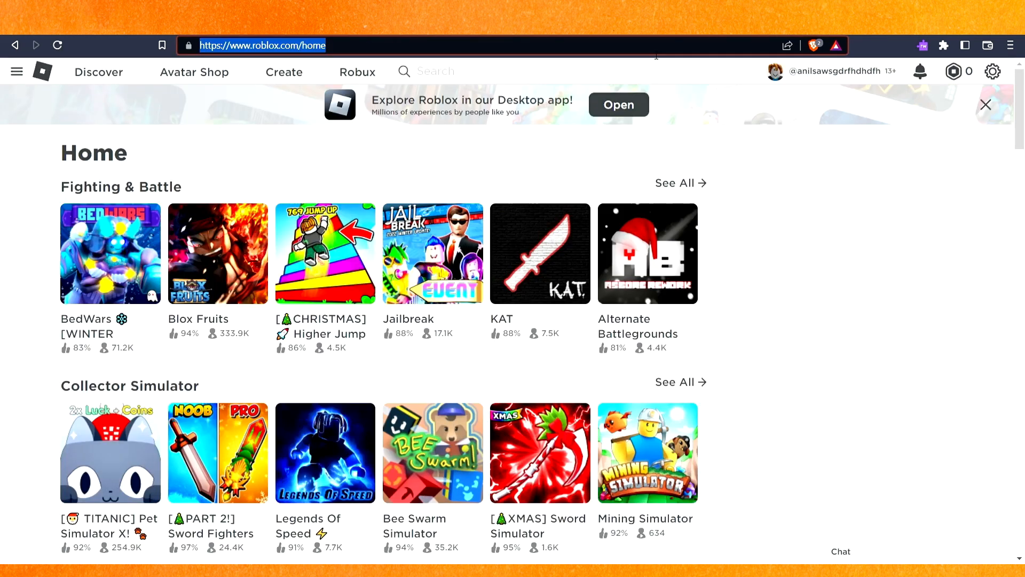